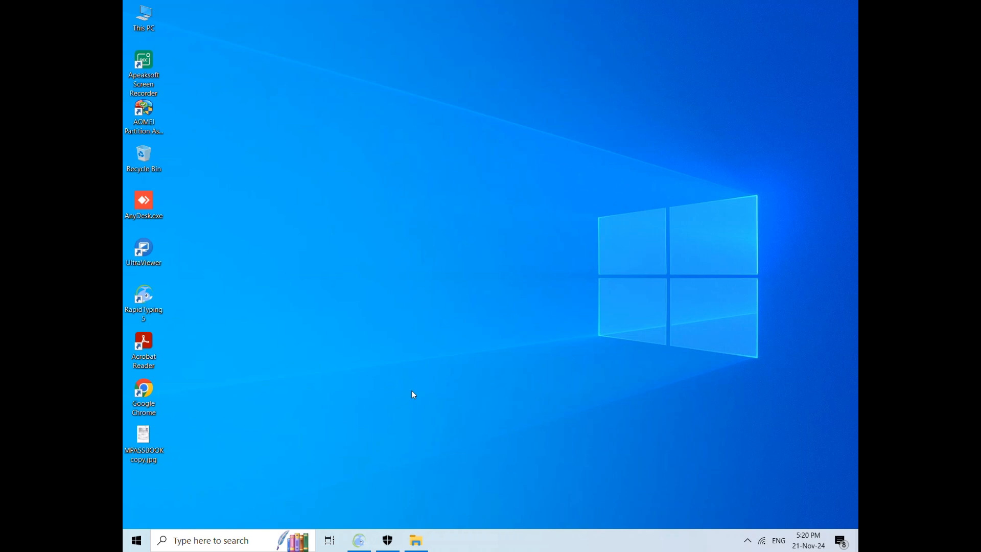
{"action": "mouse_move", "coordinate": [176, 303]}
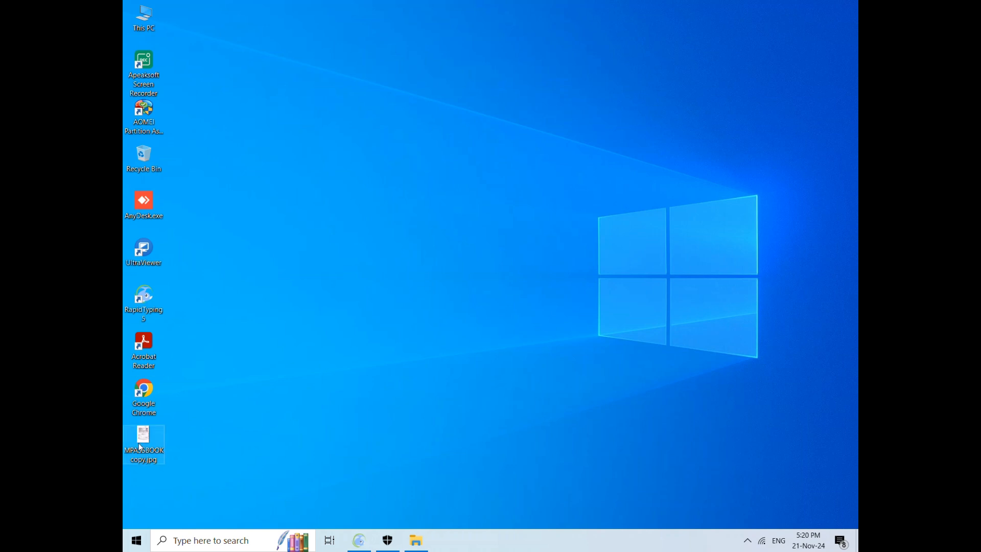
{"action": "mouse_move", "coordinate": [143, 439]}
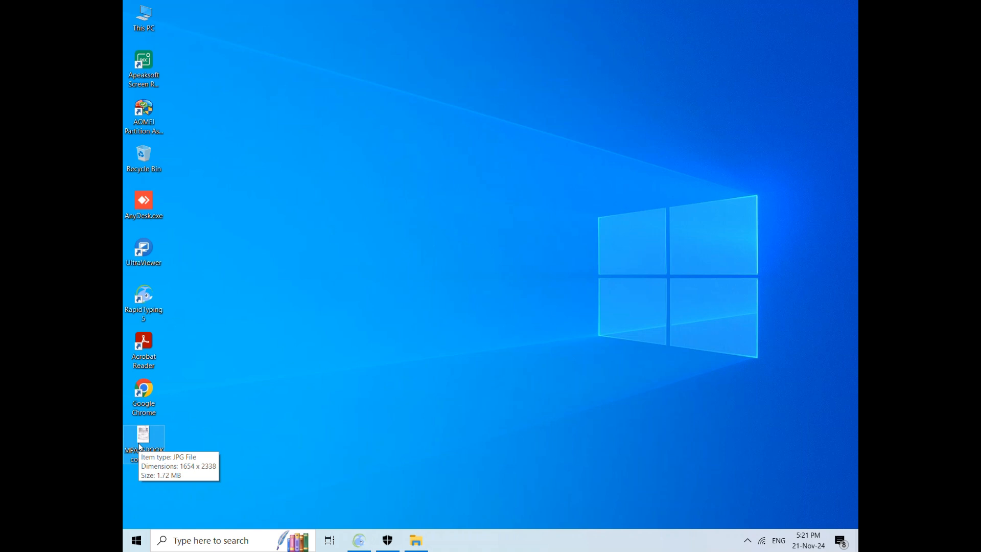
Start adding MPASSBOOK copy.jpg to a new archive from its desktop context menu
{"action": "right_click", "coordinate": [143, 439]}
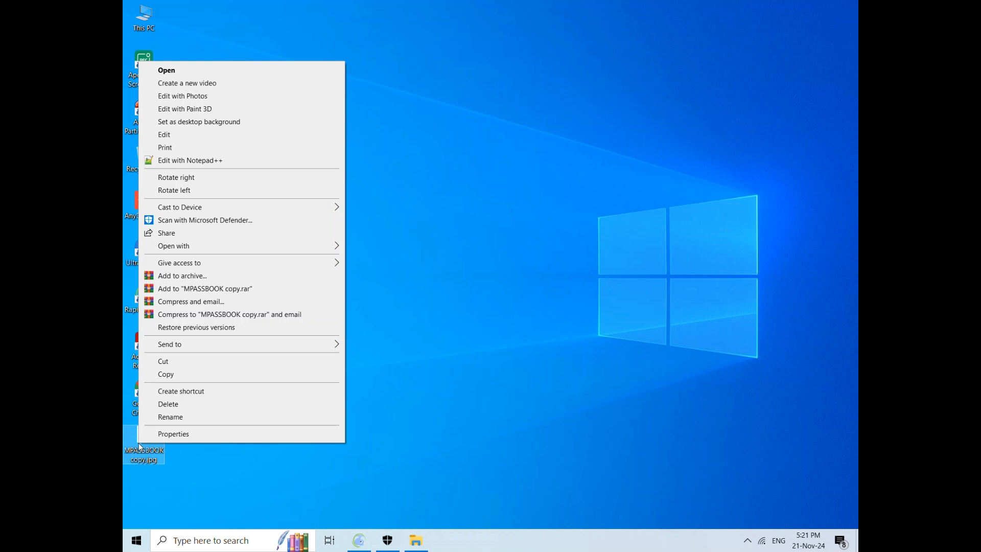
{"action": "mouse_move", "coordinate": [193, 279]}
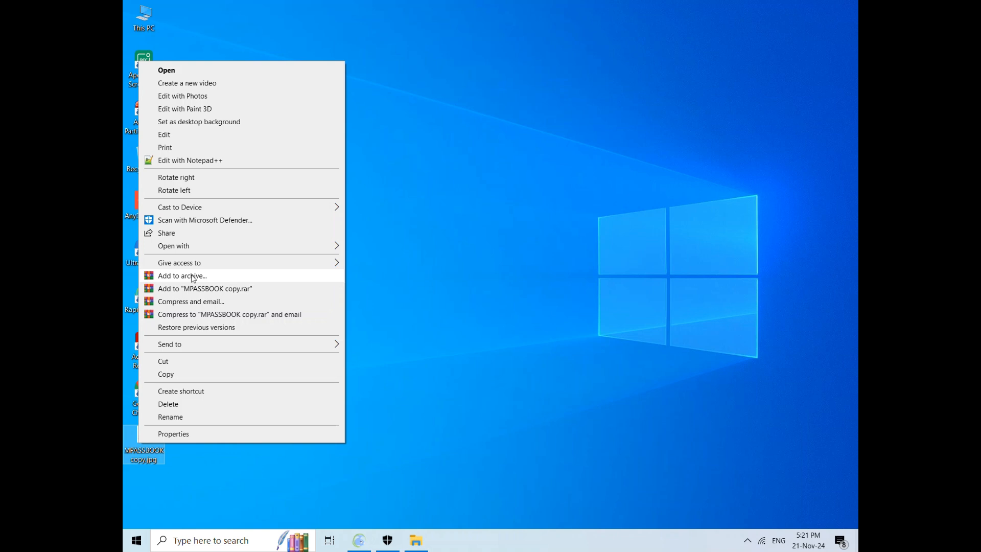
{"action": "left_click", "coordinate": [182, 275]}
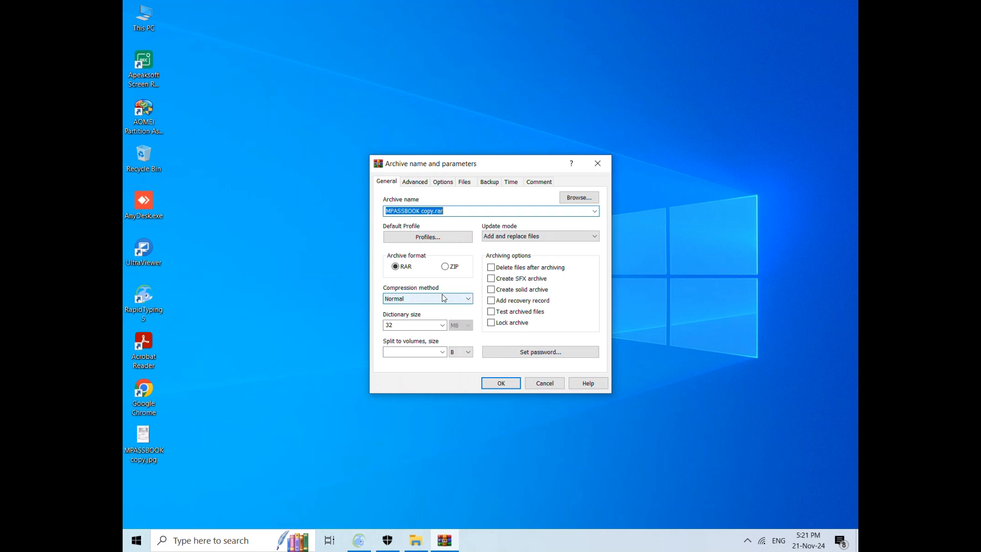
{"action": "mouse_move", "coordinate": [540, 351]}
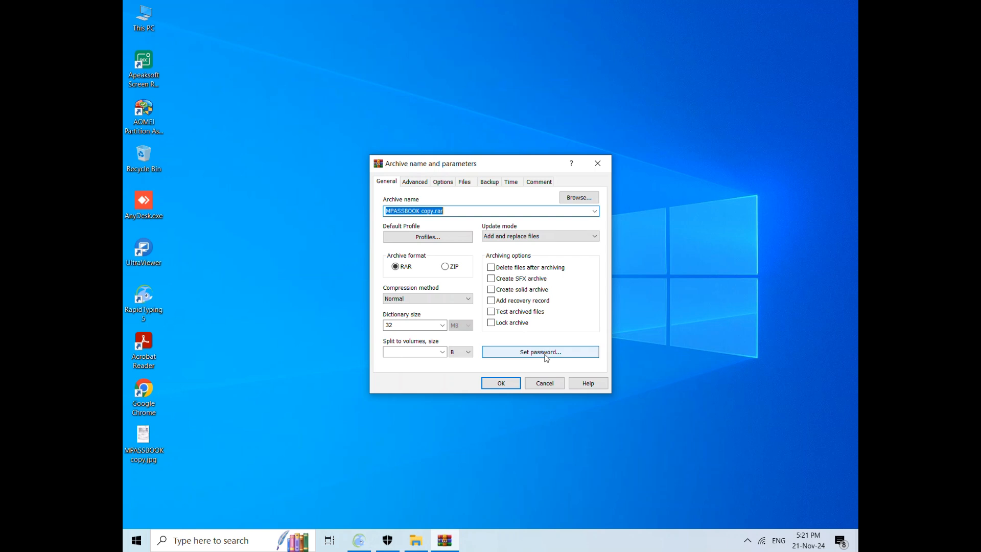
{"action": "left_click", "coordinate": [539, 351]}
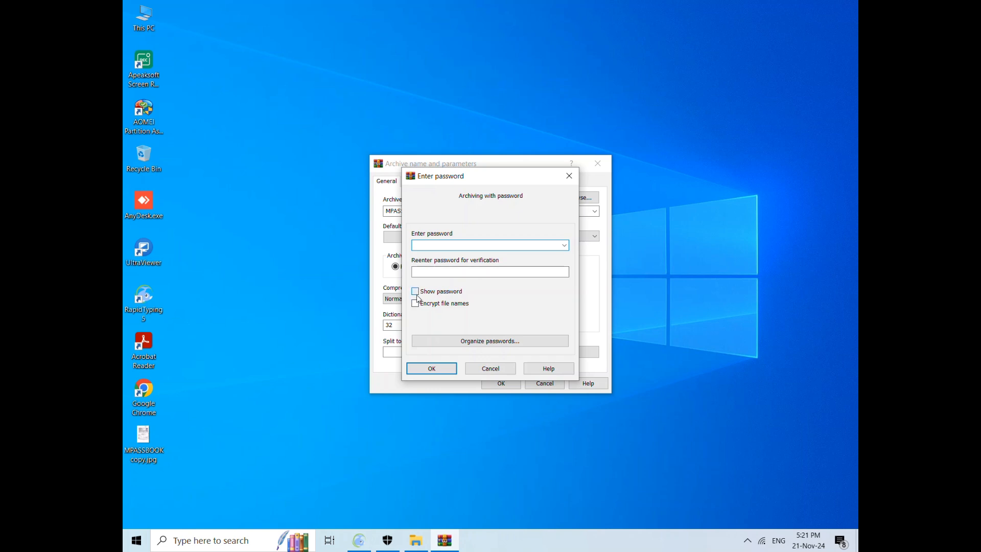
{"action": "left_click", "coordinate": [415, 291]}
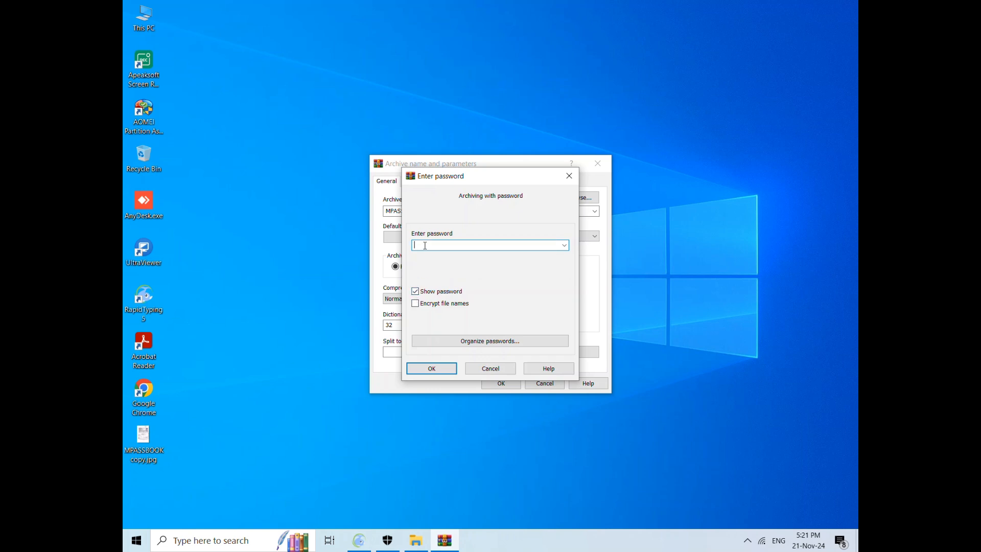
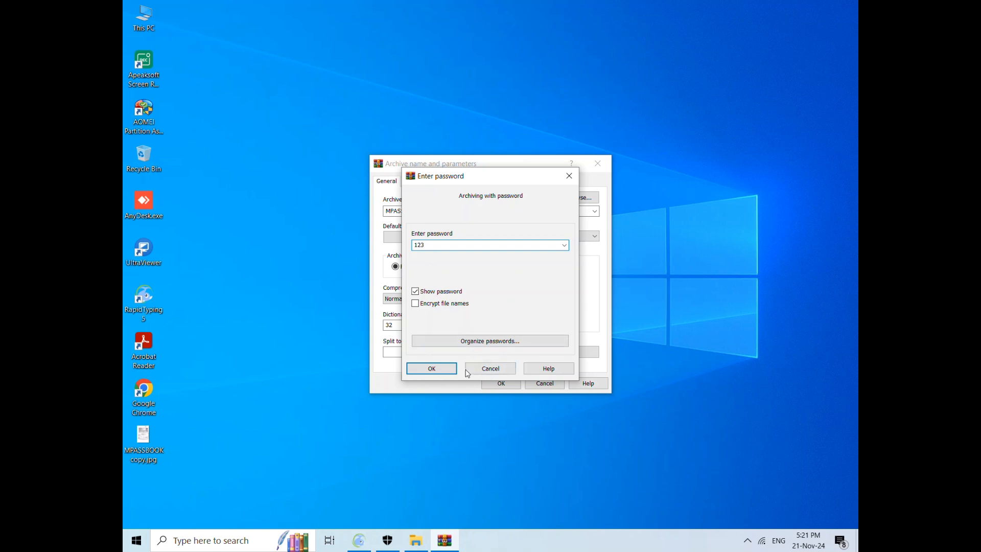
{"action": "left_click", "coordinate": [431, 368]}
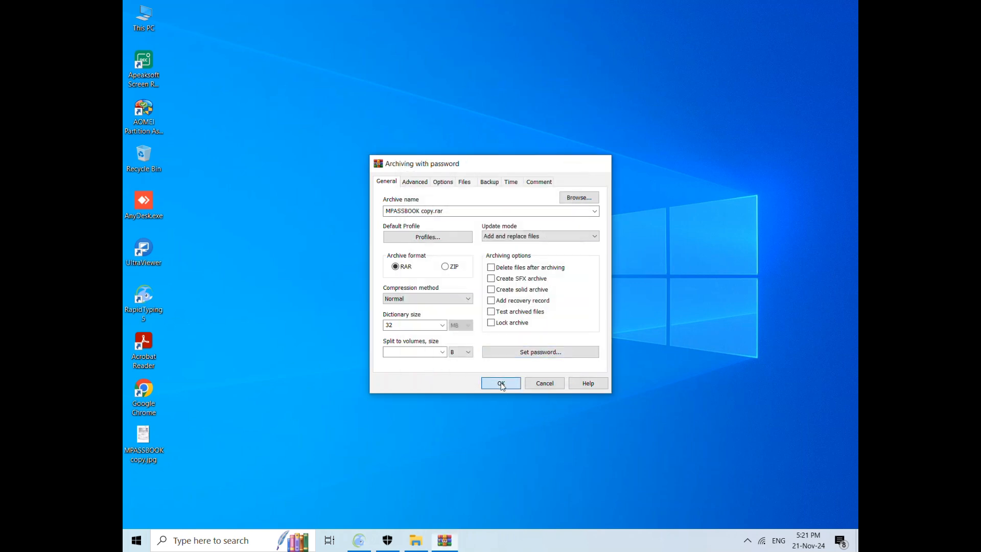
{"action": "left_click", "coordinate": [500, 383]}
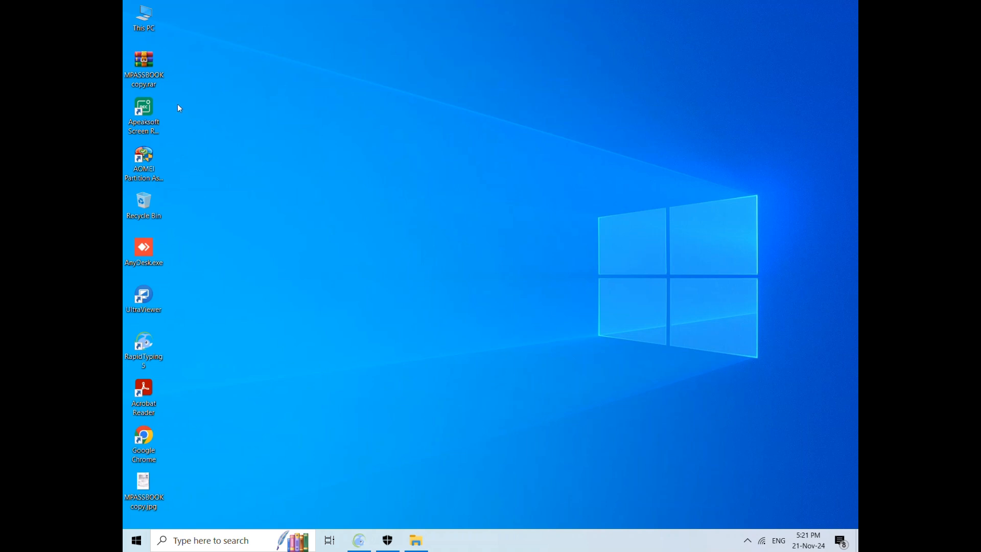
Review the new archive's Properties: advanced attributes, details and security, back to General
{"action": "left_click", "coordinate": [143, 68]}
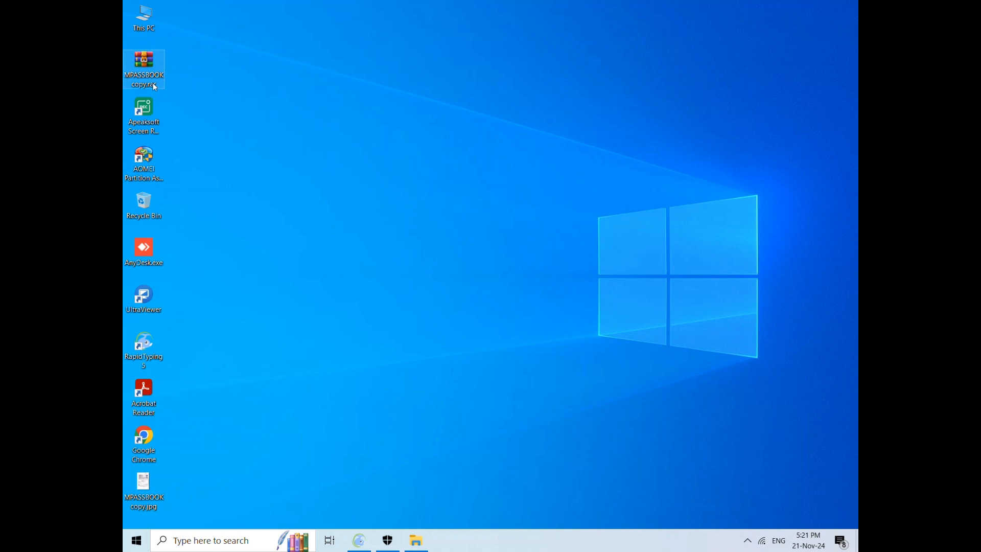
{"action": "right_click", "coordinate": [143, 69]}
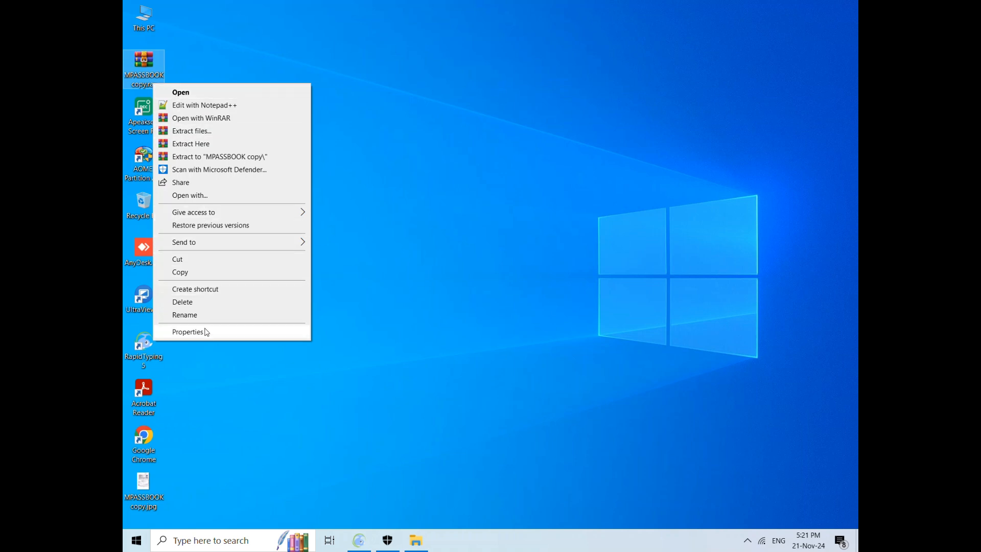
{"action": "left_click", "coordinate": [188, 331]}
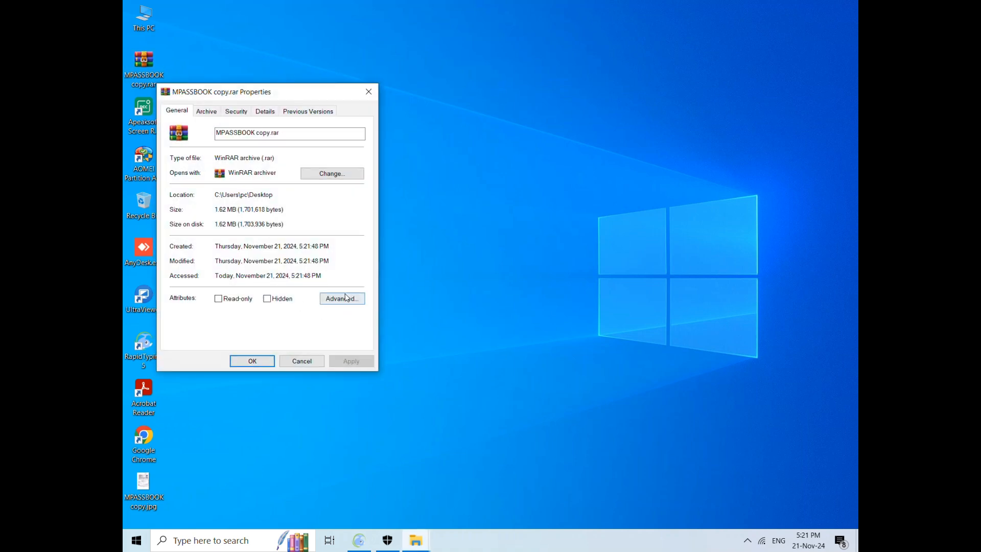
{"action": "left_click", "coordinate": [341, 297]}
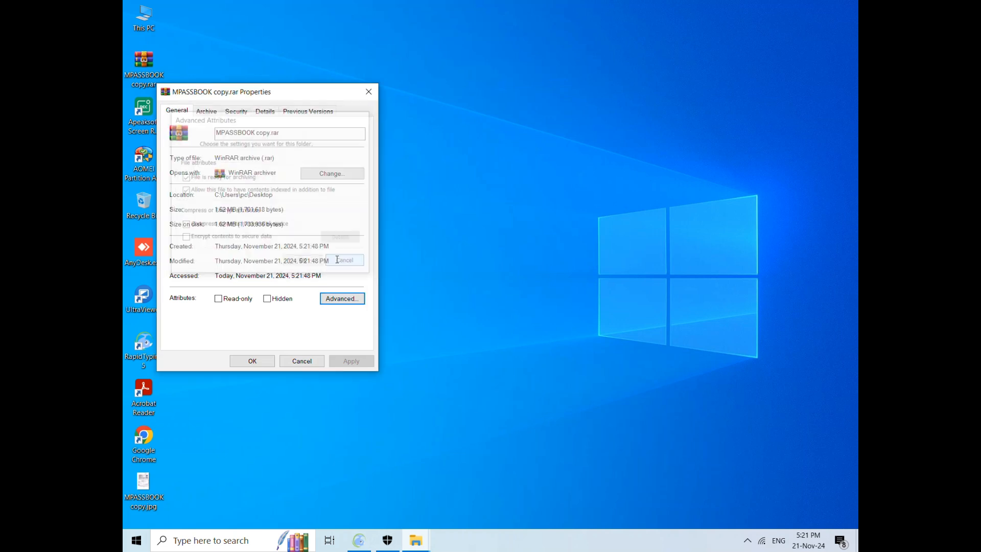
{"action": "left_click", "coordinate": [264, 110]}
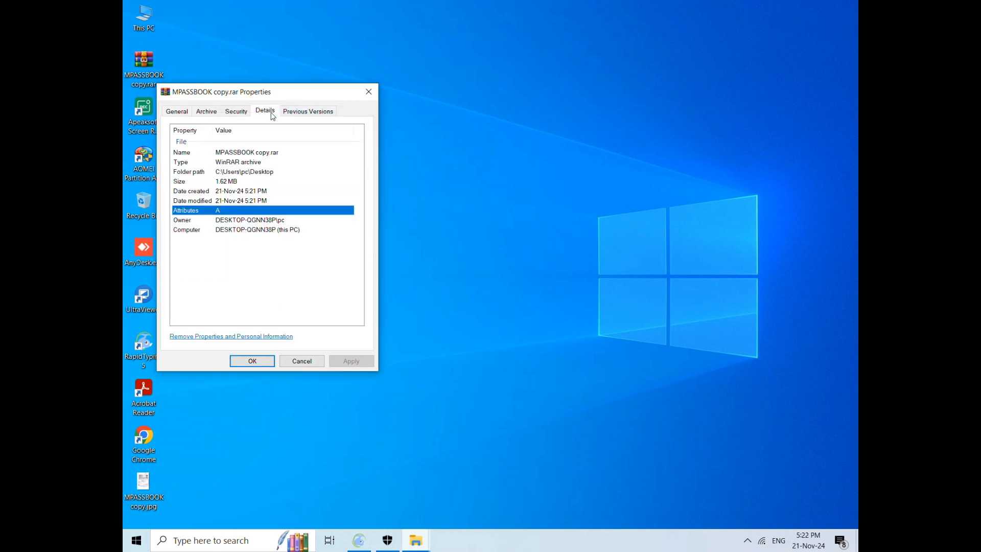
{"action": "left_click", "coordinate": [236, 112]}
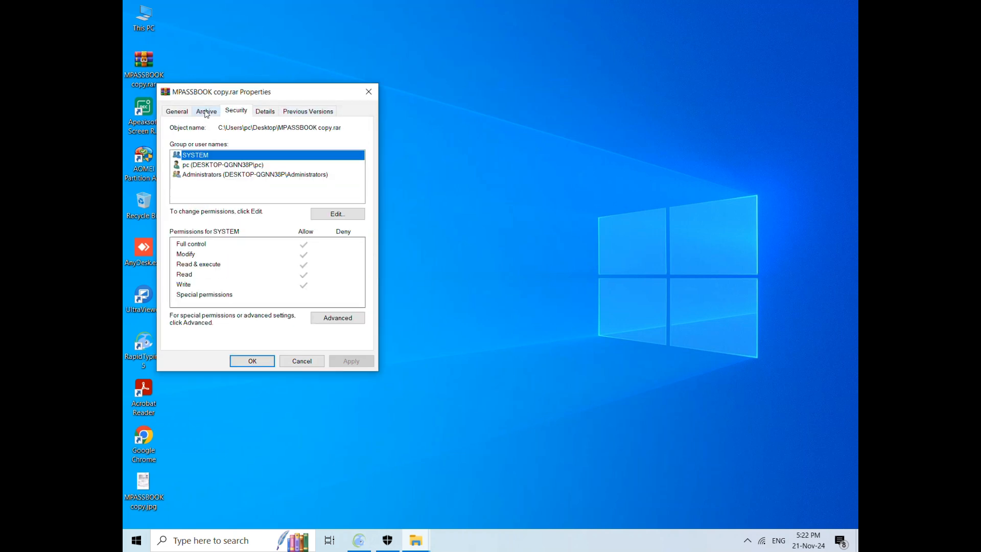
{"action": "left_click", "coordinate": [177, 110]}
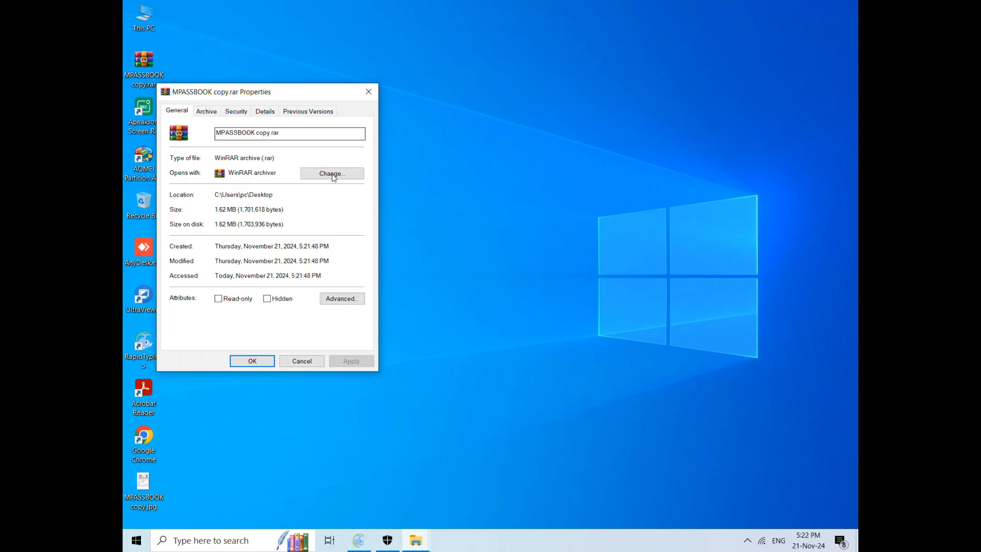
Keep WinRAR as the .rar handler, confirm encryption present and no previous versions, then close Properties
{"action": "left_click", "coordinate": [332, 174]}
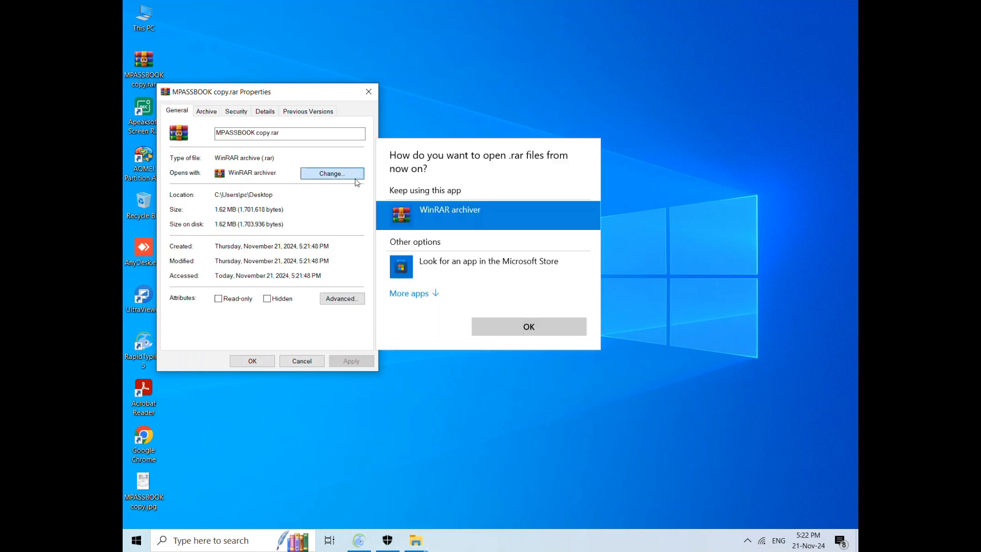
{"action": "left_click", "coordinate": [528, 326]}
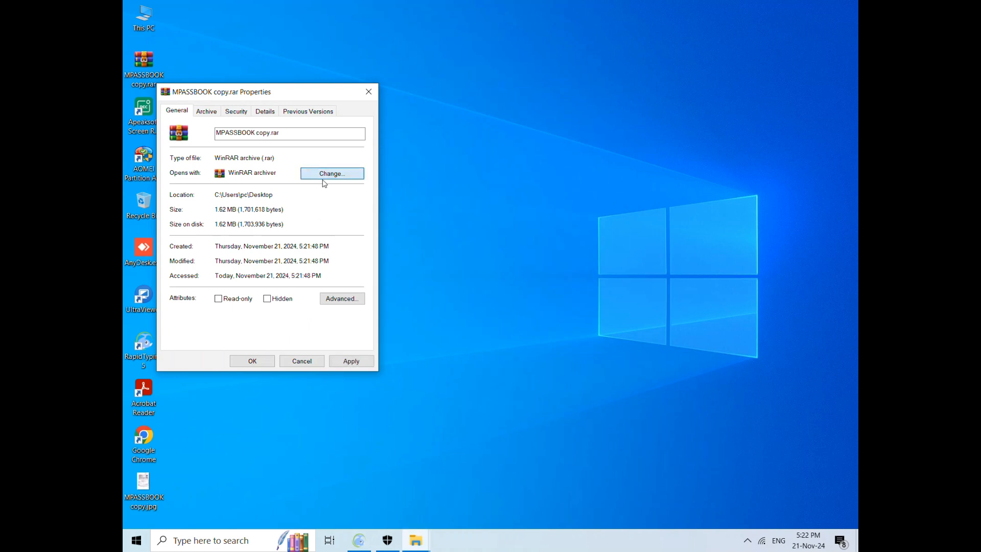
{"action": "left_click", "coordinate": [331, 174]}
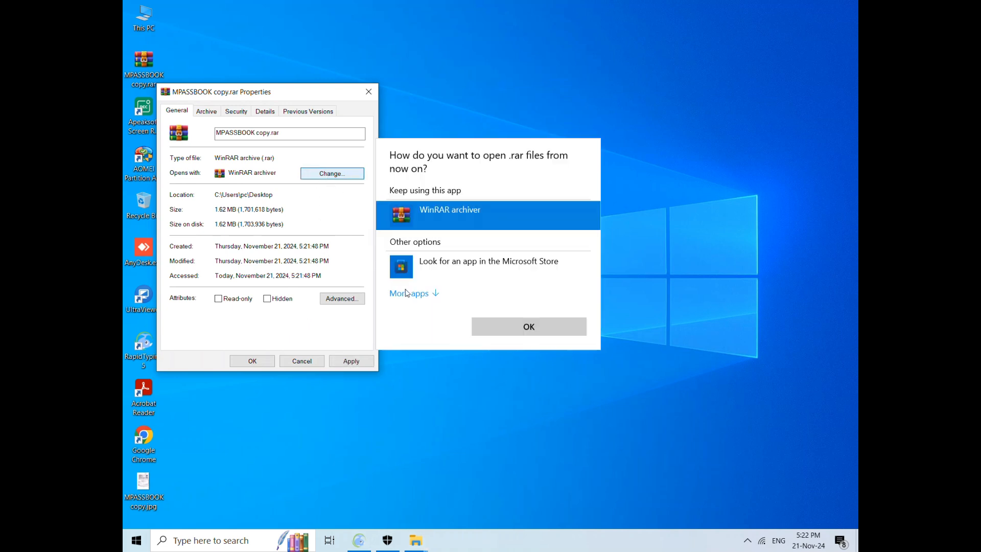
{"action": "left_click", "coordinate": [205, 110]}
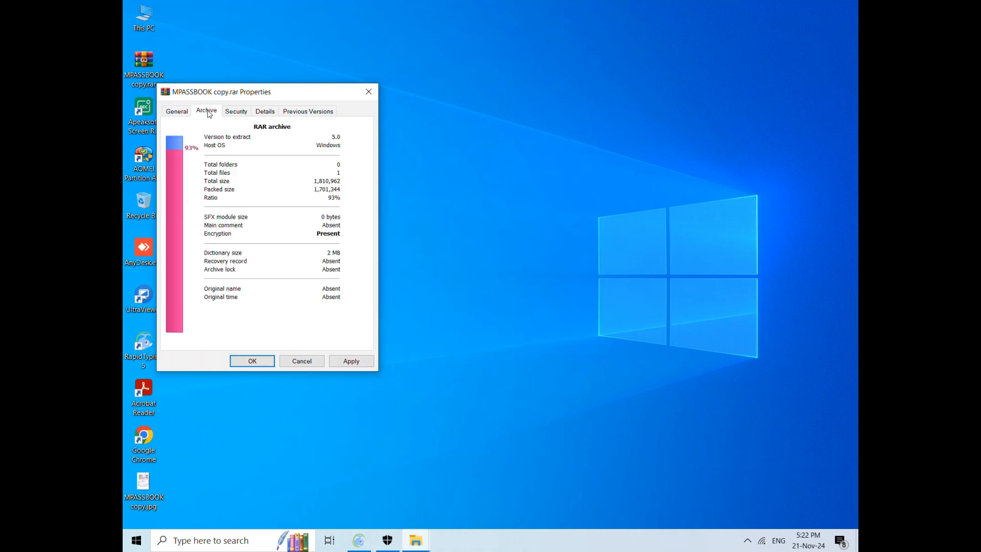
{"action": "left_click", "coordinate": [236, 110]}
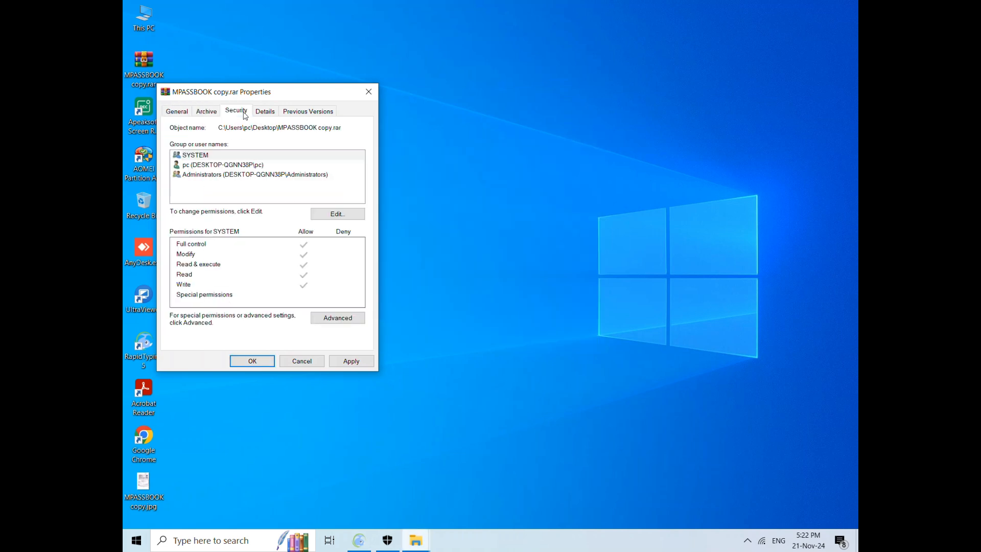
{"action": "left_click", "coordinate": [307, 111]}
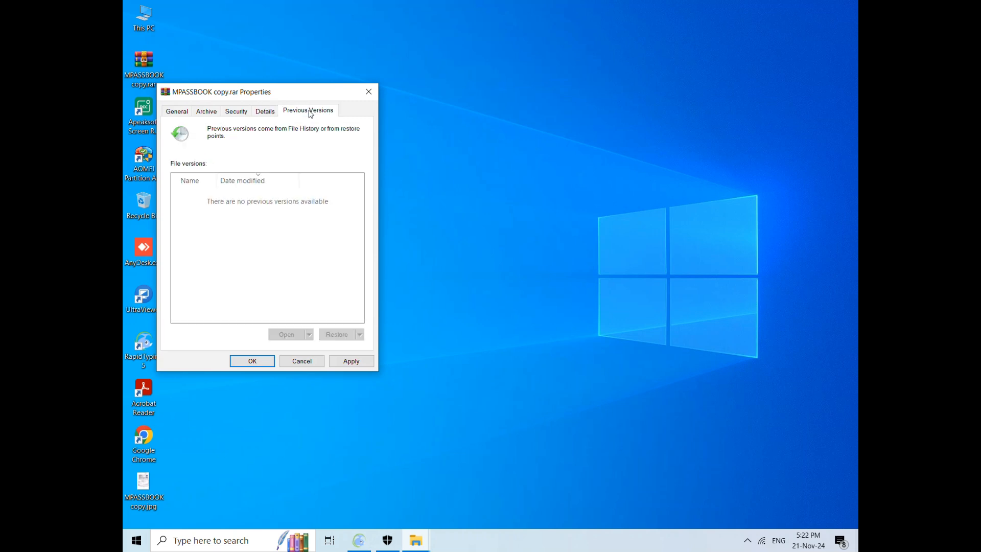
{"action": "left_click", "coordinate": [302, 361]}
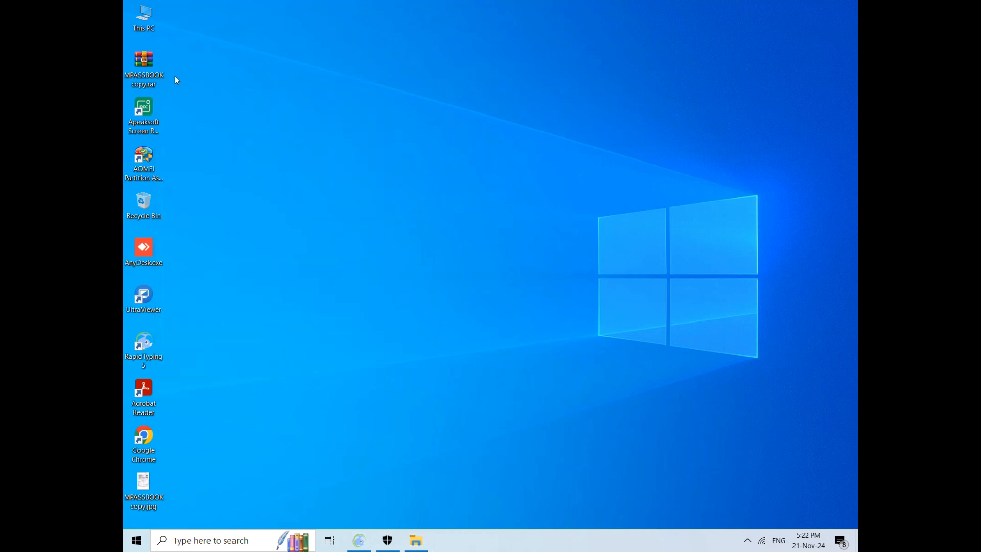
{"action": "right_click", "coordinate": [143, 62]}
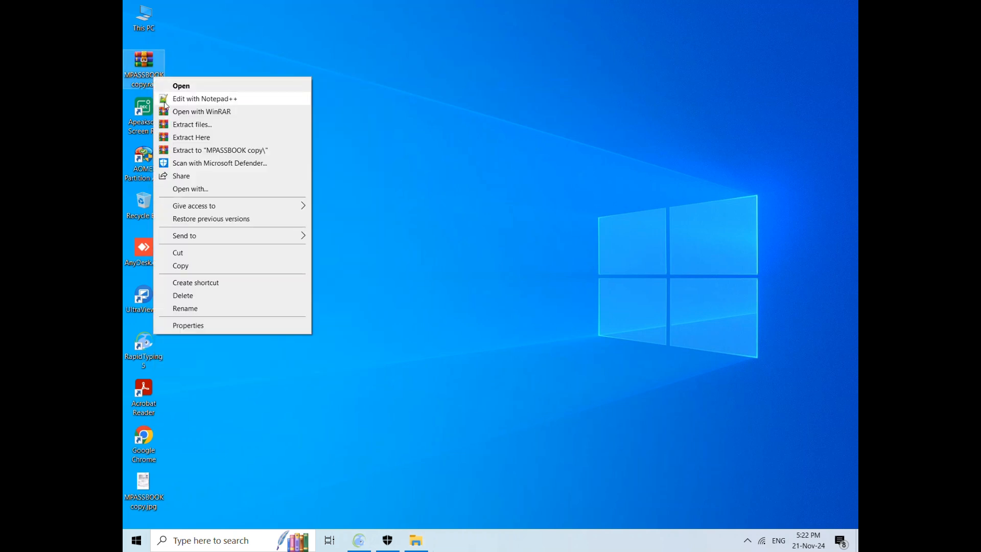
{"action": "left_click", "coordinate": [188, 325]}
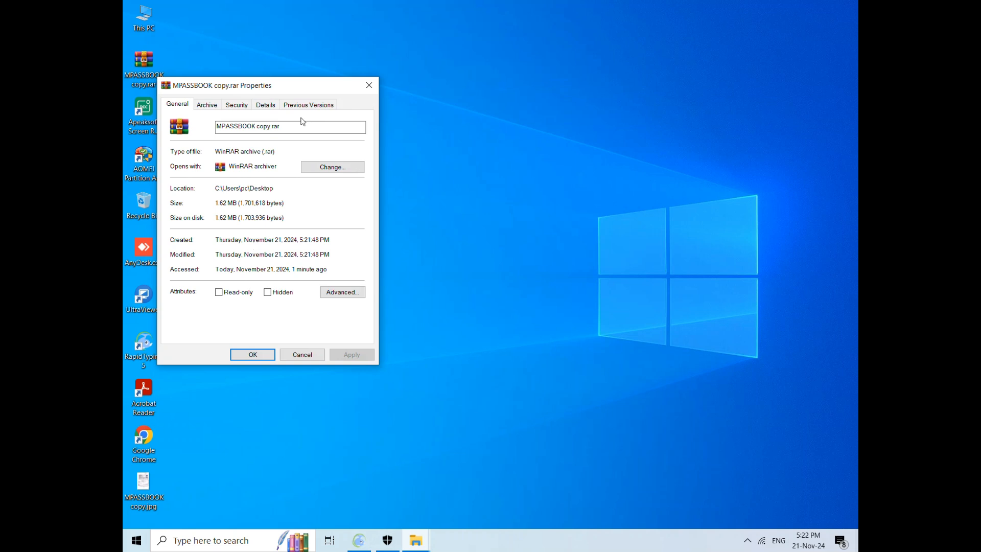
{"action": "left_click", "coordinate": [265, 104]}
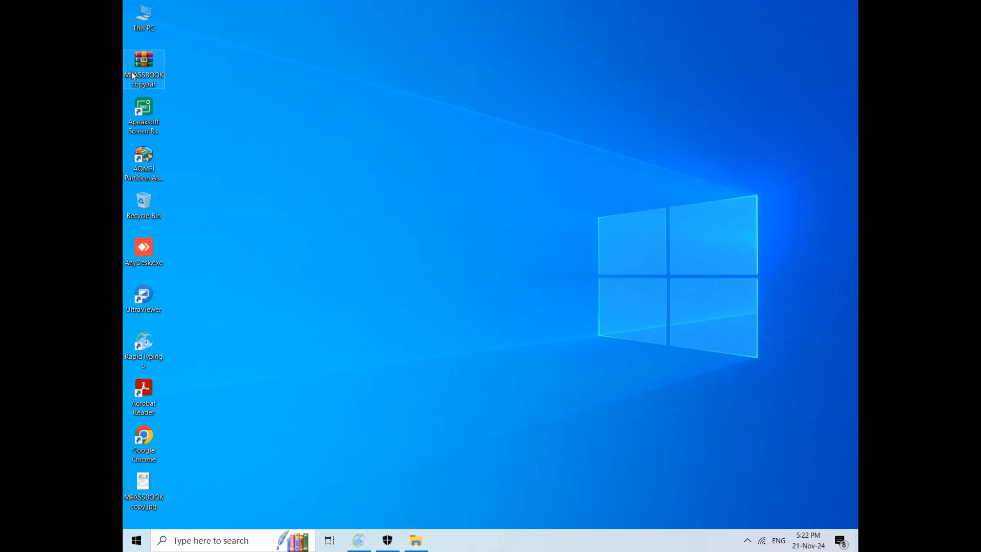
{"action": "left_click", "coordinate": [143, 64]}
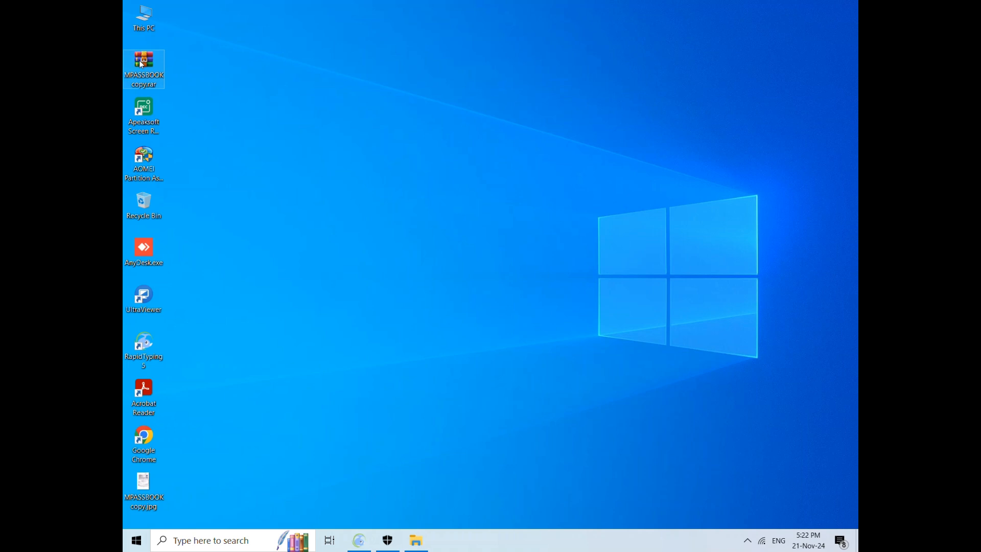
{"action": "double_click", "coordinate": [143, 66]}
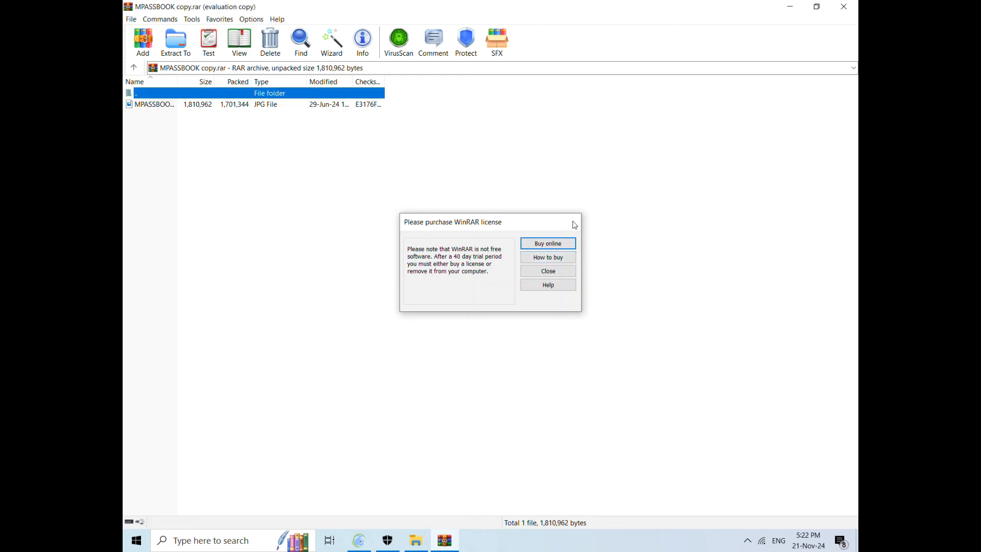
{"action": "left_click", "coordinate": [547, 270]}
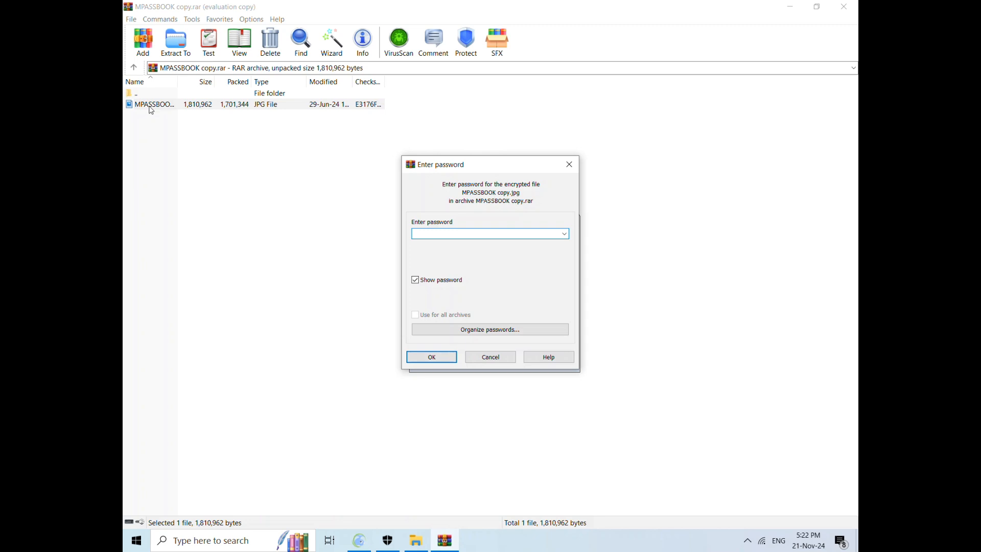
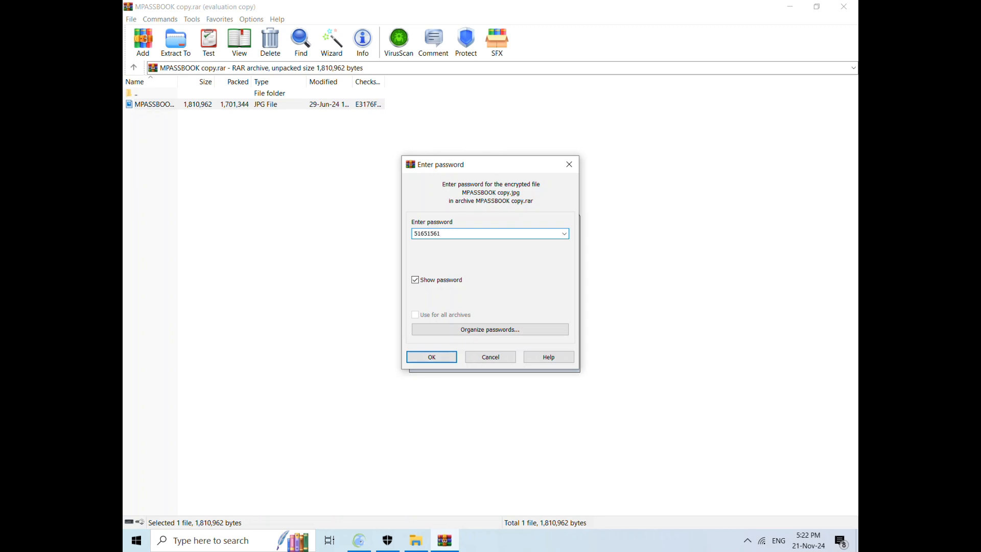
{"action": "left_click", "coordinate": [431, 357]}
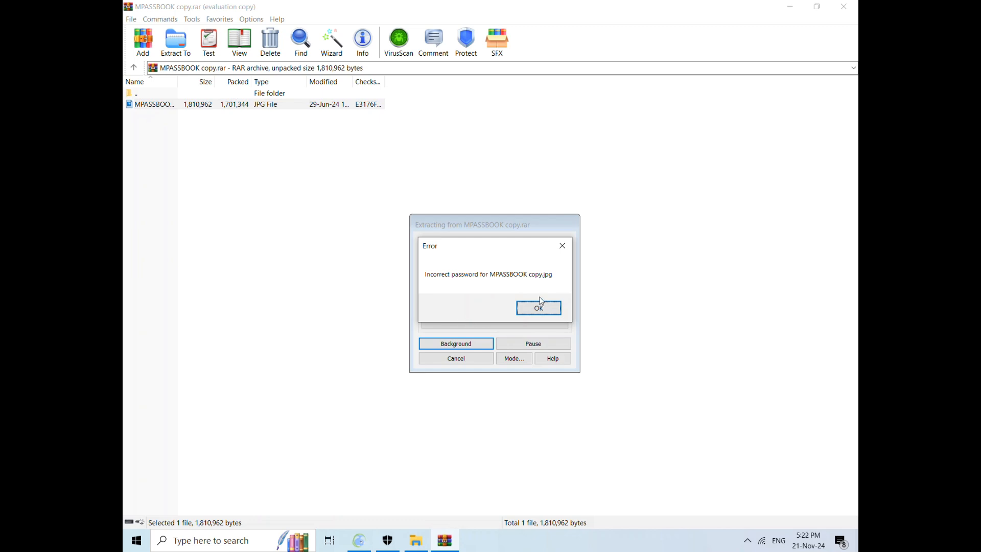
{"action": "left_click", "coordinate": [539, 308]}
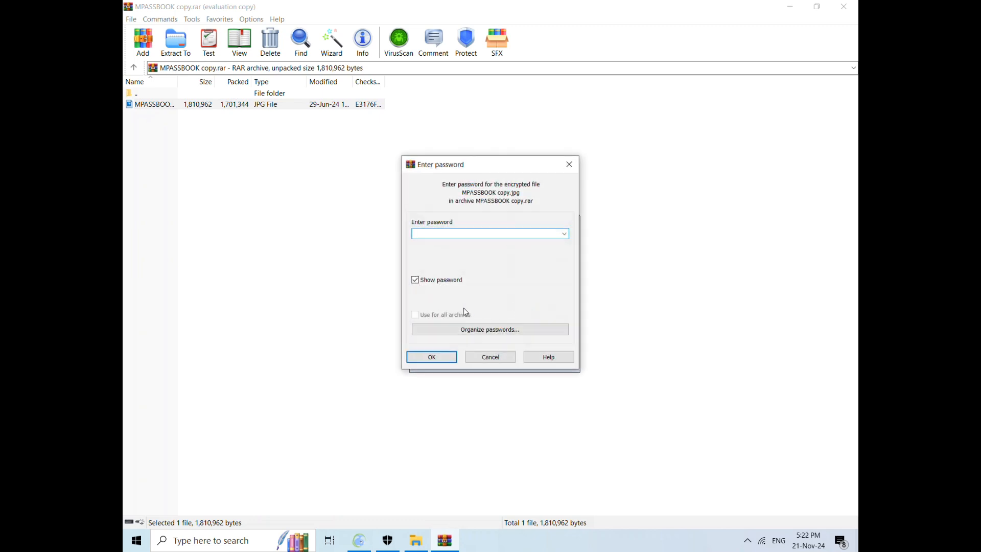
{"action": "mouse_move", "coordinate": [427, 255]}
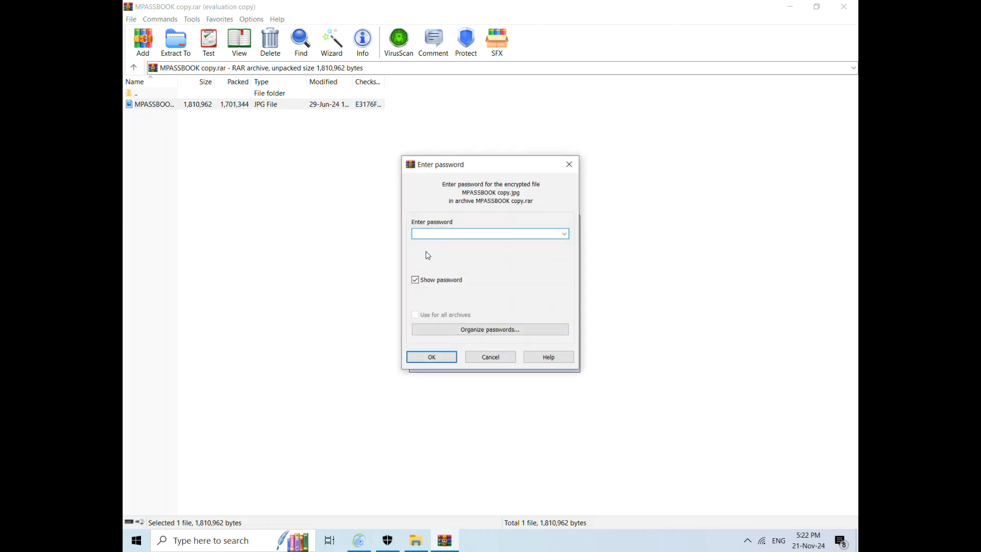
Re-enter the correct password and open MPASSBOOK copy.jpg in Photos
{"action": "left_click", "coordinate": [489, 233]}
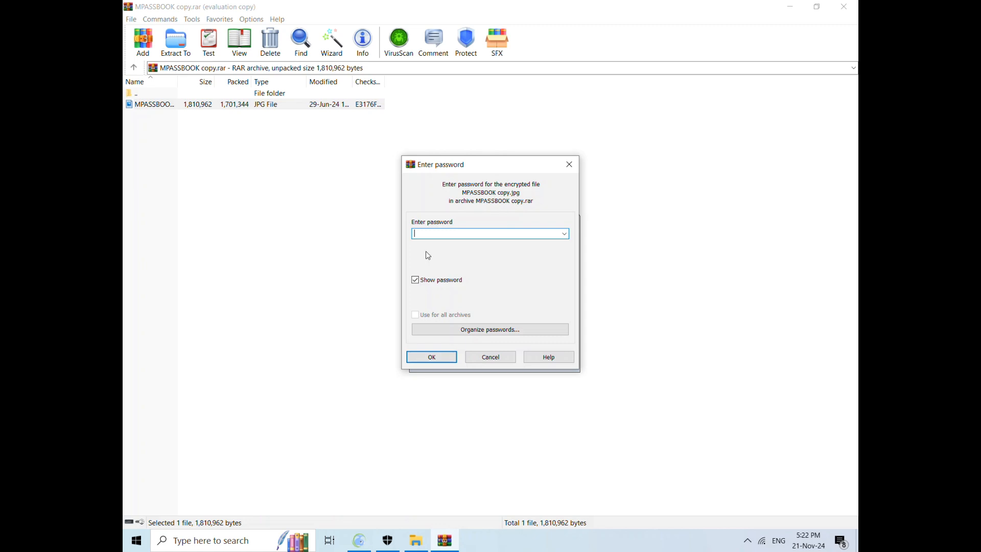
{"action": "type", "text": "1"}
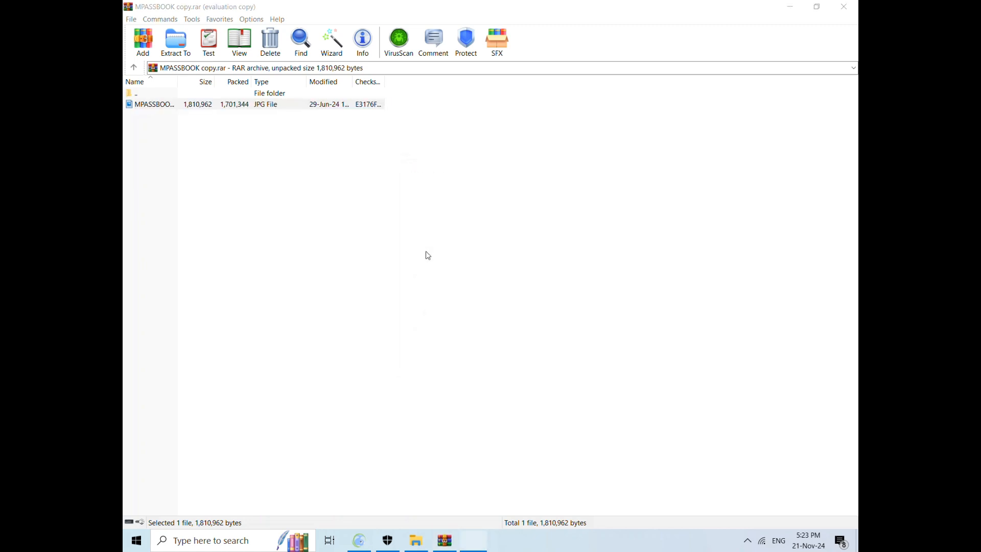
{"action": "double_click", "coordinate": [154, 105]}
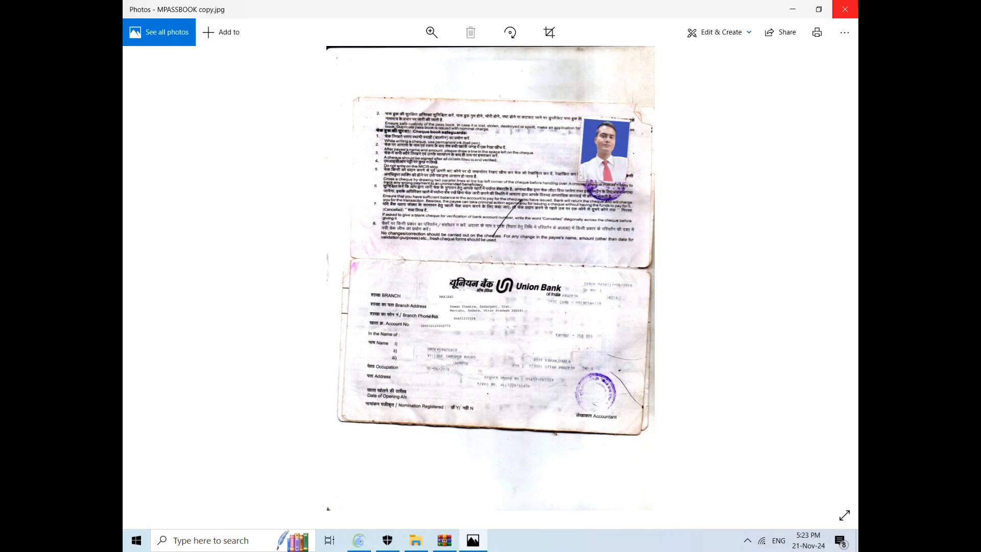